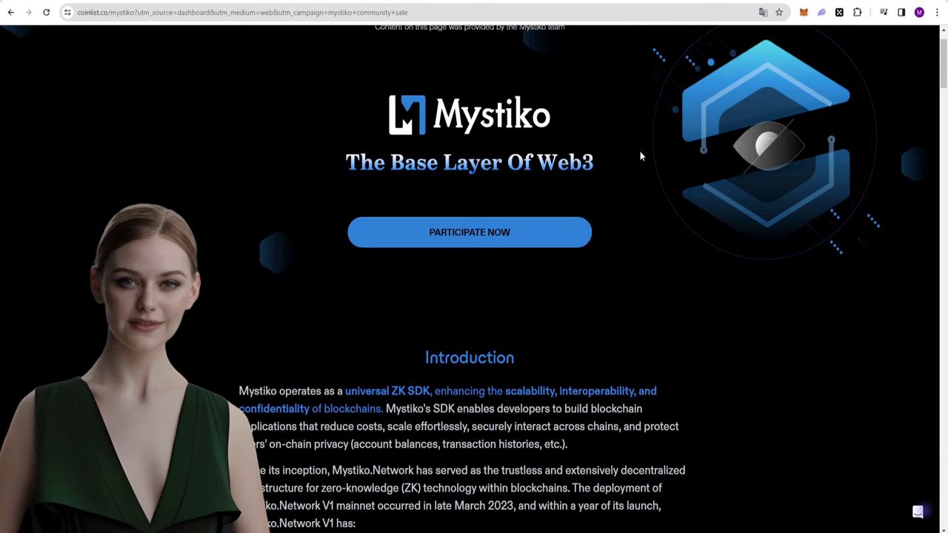
- Read the Sale Structure table through price, vesting, limits and funding to the FAQ, then return to the top
{"action": "scroll", "scroll_direction": "down", "scroll_amount": 3}
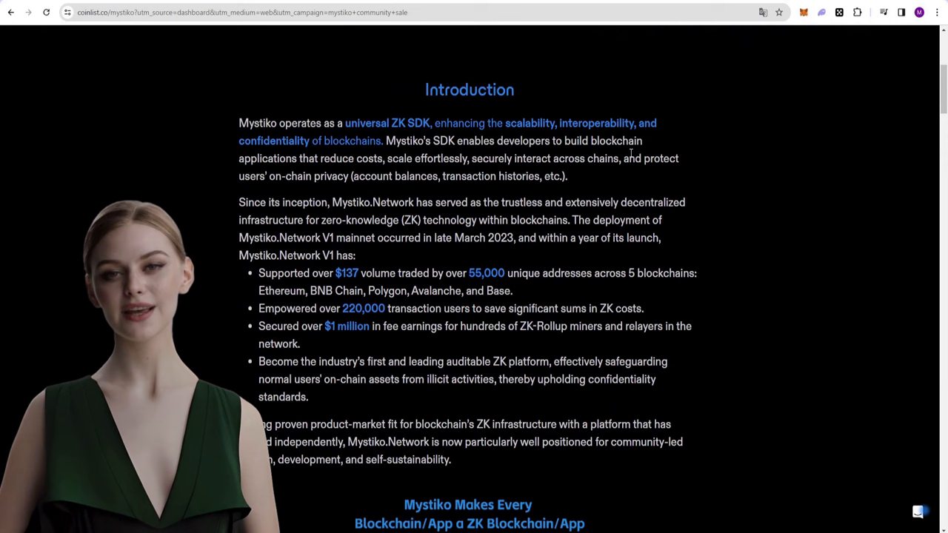
{"action": "scroll", "scroll_direction": "down", "scroll_amount": 3}
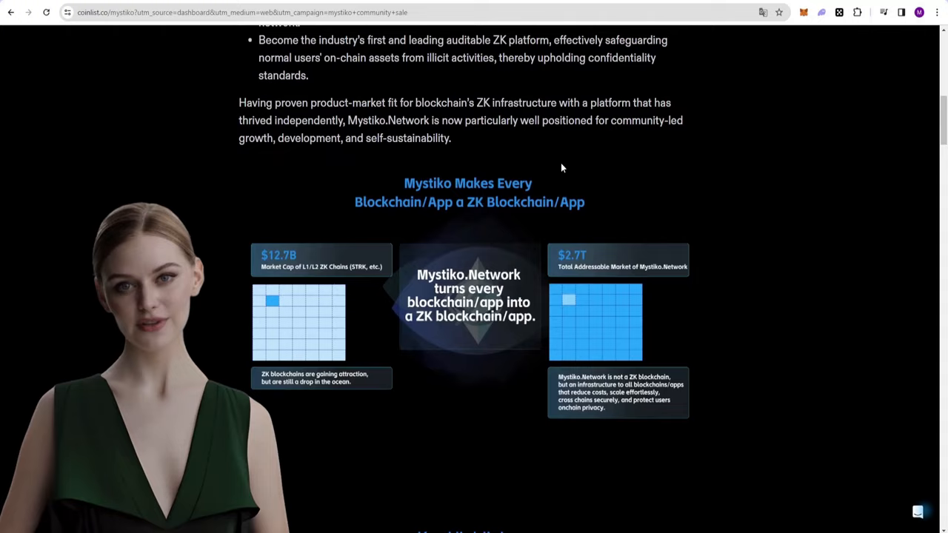
{"action": "scroll", "scroll_direction": "down", "scroll_amount": 3}
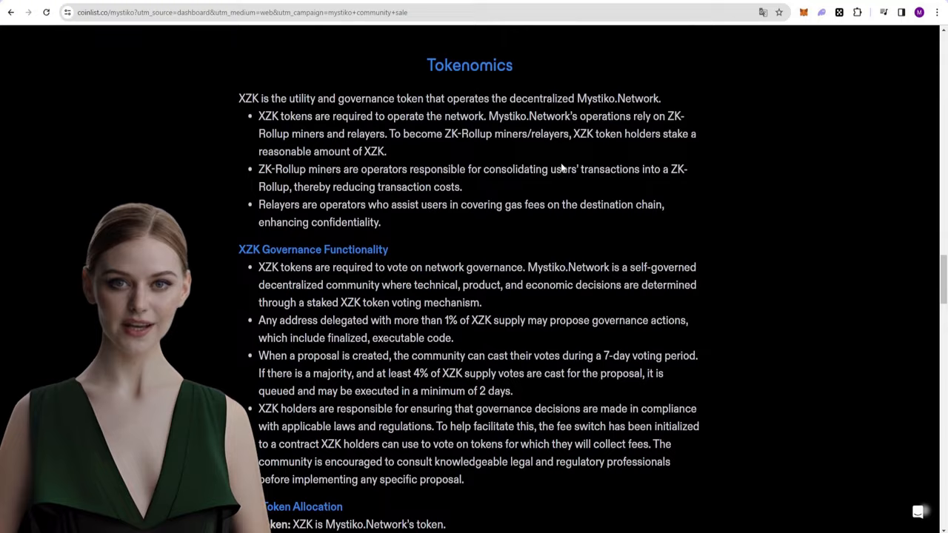
{"action": "scroll", "scroll_direction": "down", "scroll_amount": 3}
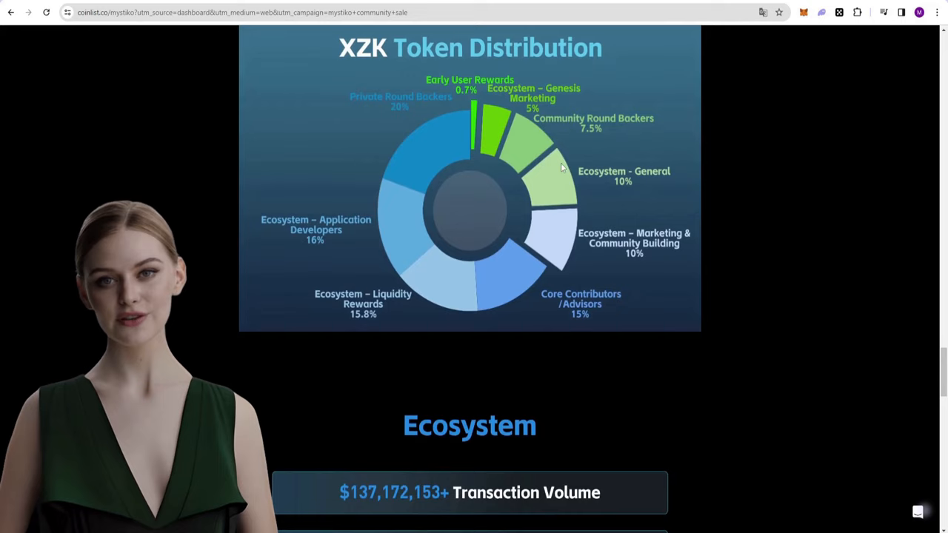
{"action": "scroll", "scroll_direction": "down", "scroll_amount": 3}
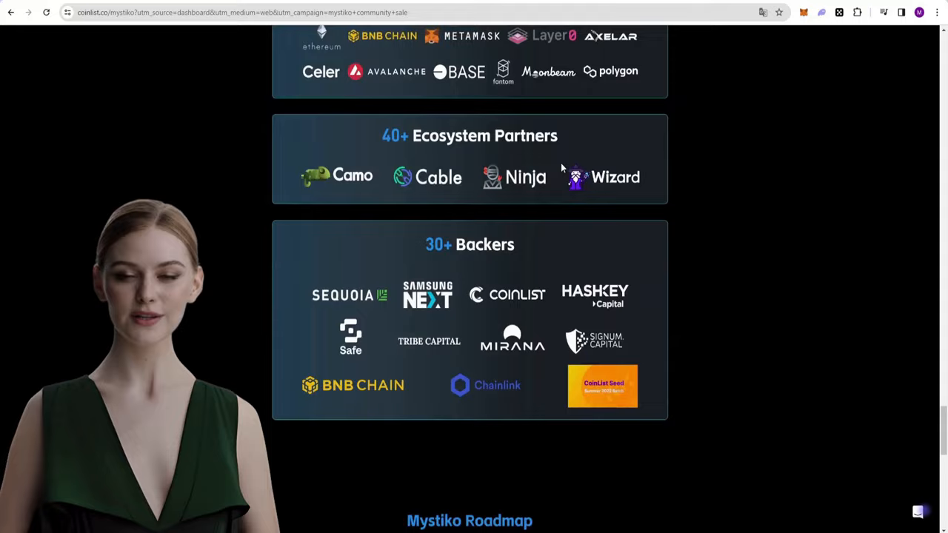
{"action": "scroll", "scroll_direction": "down", "scroll_amount": 3}
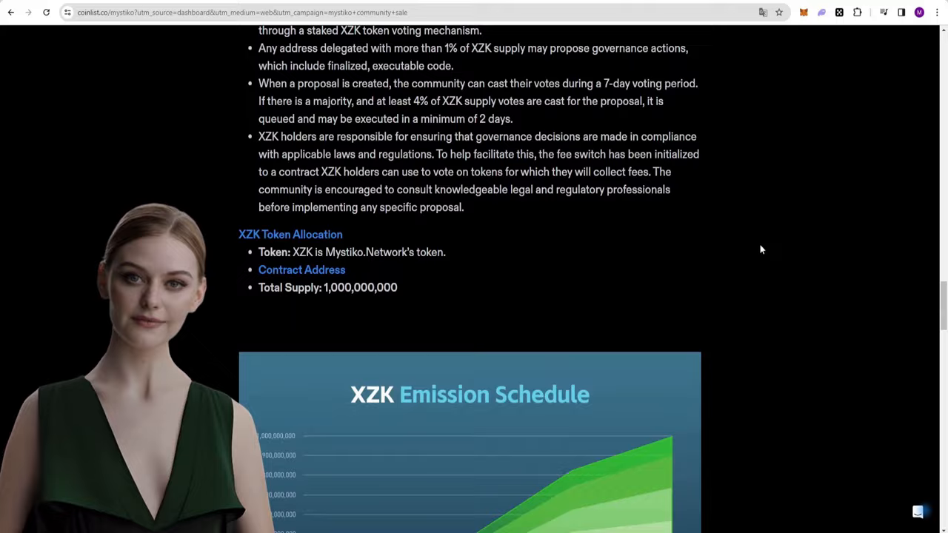
{"action": "scroll", "scroll_direction": "down", "scroll_amount": 3}
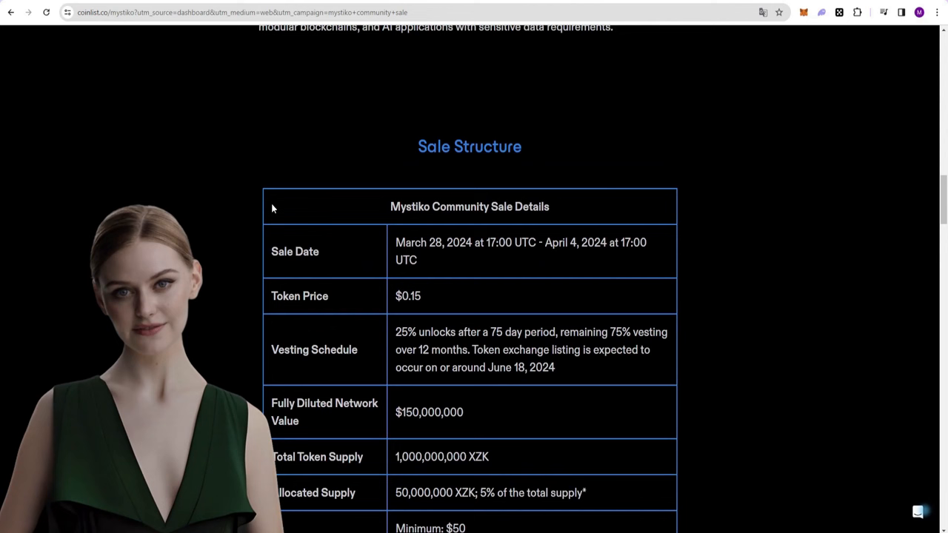
{"action": "scroll", "scroll_direction": "down", "scroll_amount": 3}
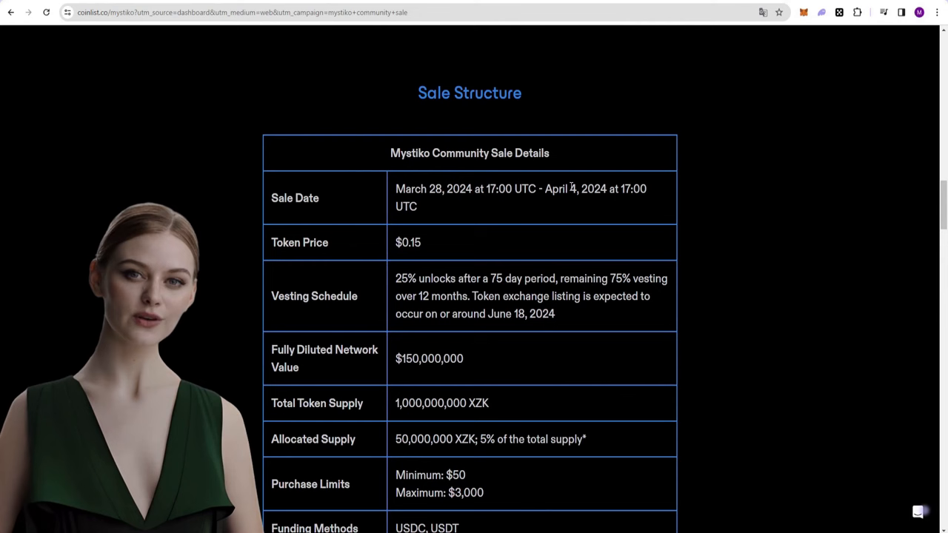
{"action": "scroll", "scroll_direction": "down", "scroll_amount": 3}
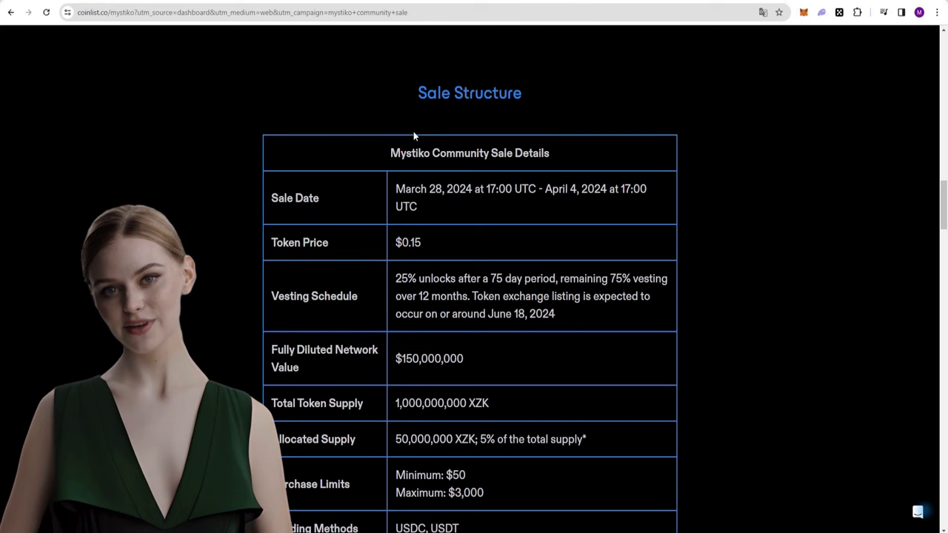
{"action": "scroll", "scroll_direction": "down", "scroll_amount": 3}
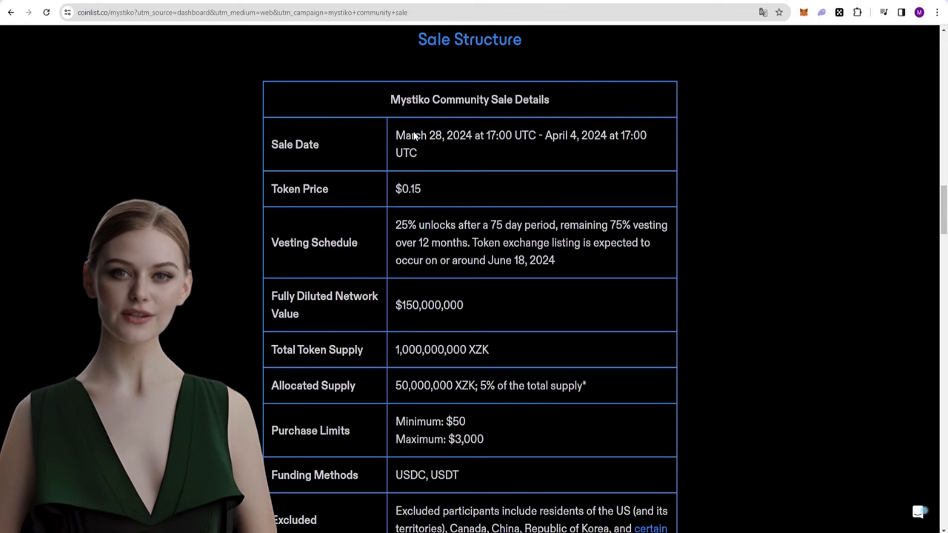
{"action": "scroll", "scroll_direction": "down", "scroll_amount": 3}
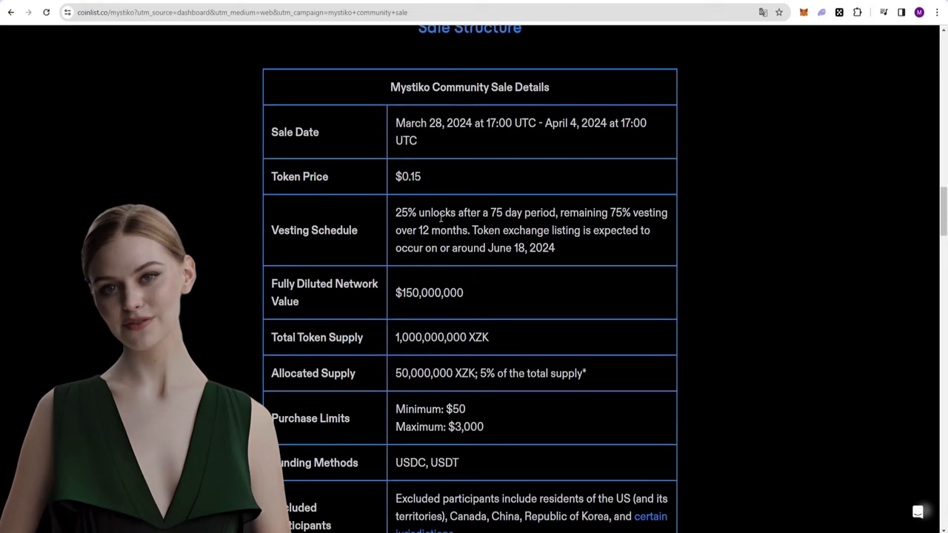
{"action": "scroll", "scroll_direction": "down", "scroll_amount": 3}
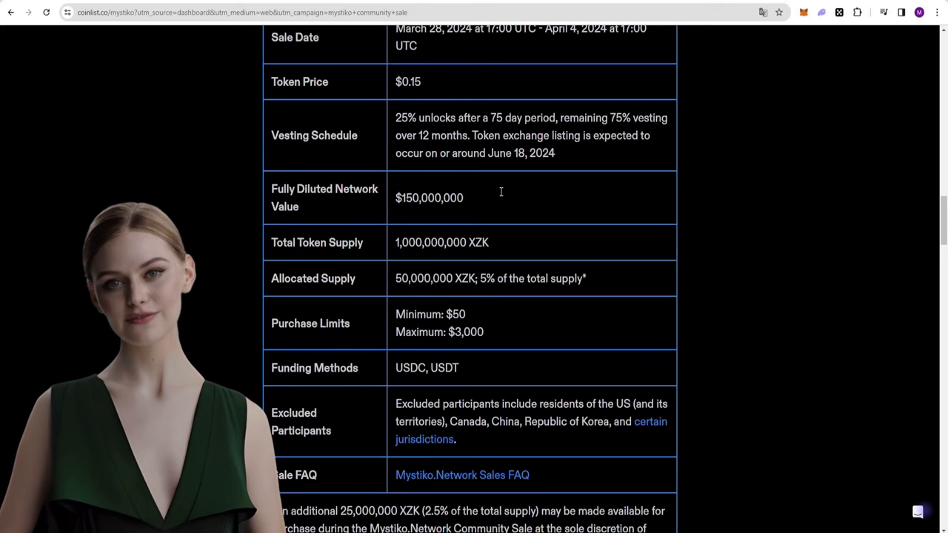
{"action": "scroll", "scroll_direction": "down", "scroll_amount": 3}
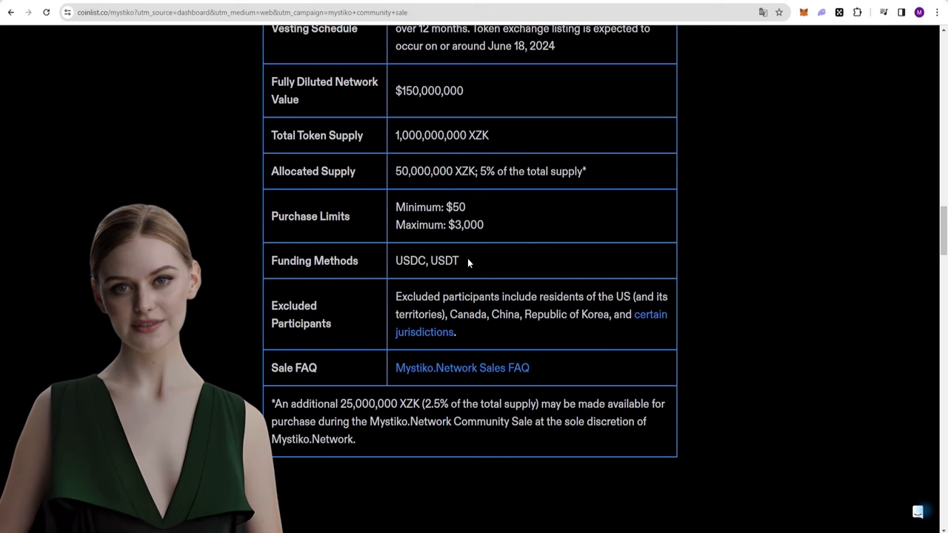
{"action": "scroll", "scroll_direction": "up", "scroll_amount": 3}
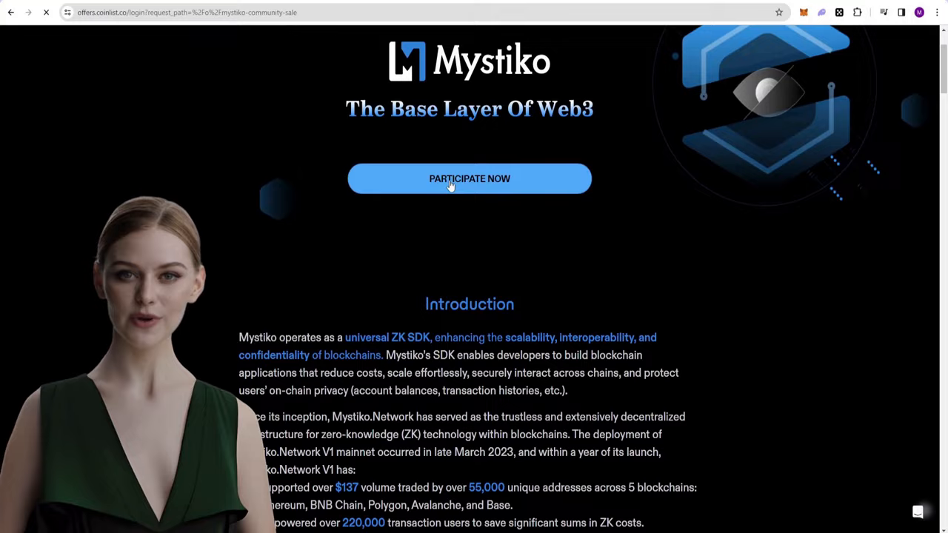
- Start participating in the Mystiko community sale, landing on Verify A Wallet
{"action": "left_click", "coordinate": [470, 178]}
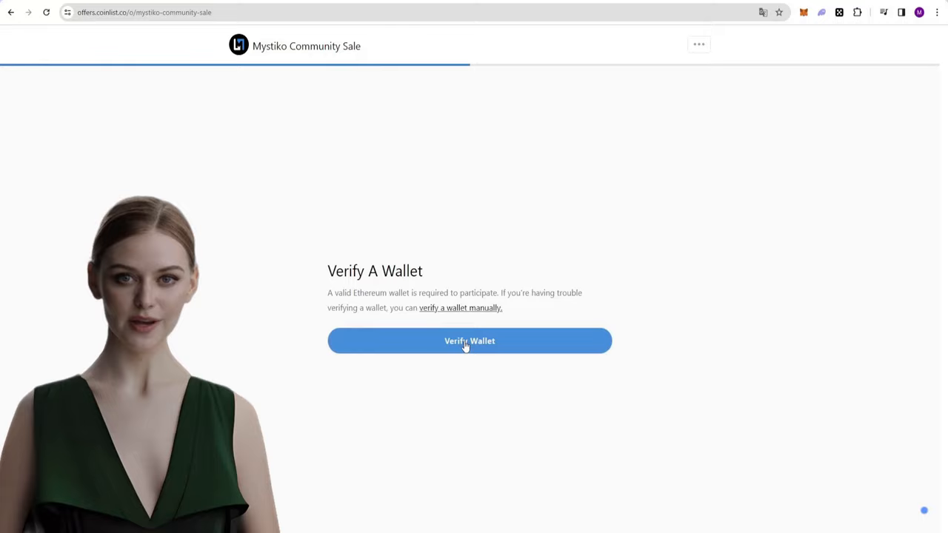
- Verify the Ethereum wallet and set the commitment to 3,000.00 paid in USDT
{"action": "left_click", "coordinate": [468, 341]}
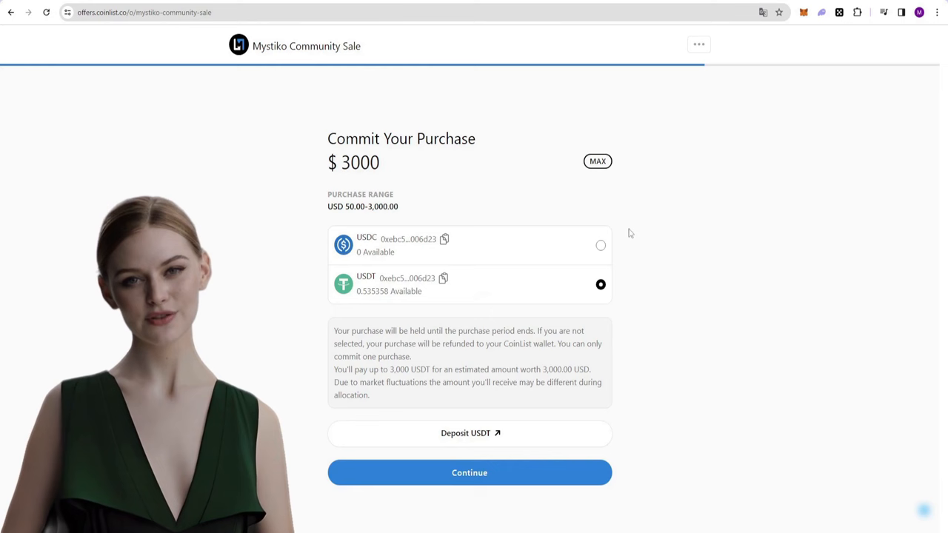
{"action": "mouse_move", "coordinate": [678, 188]}
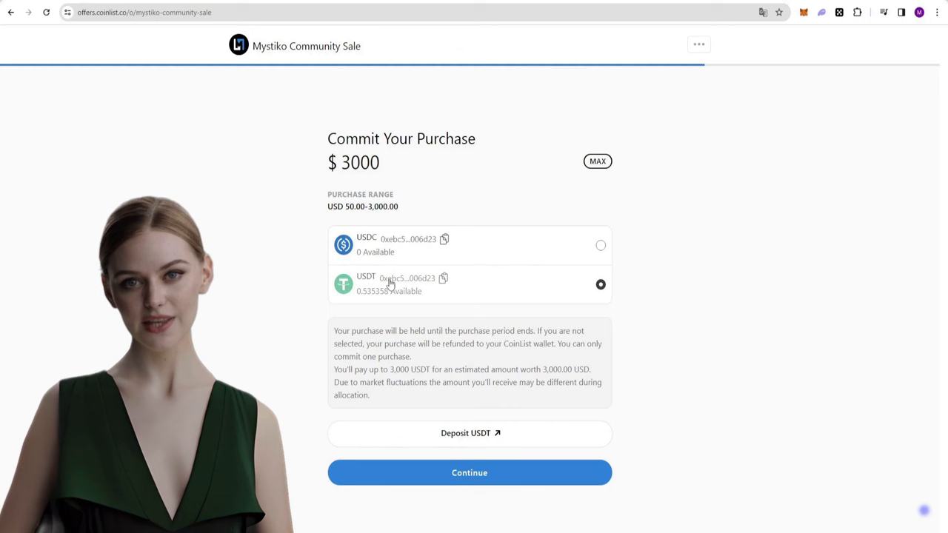
{"action": "mouse_move", "coordinate": [571, 298]}
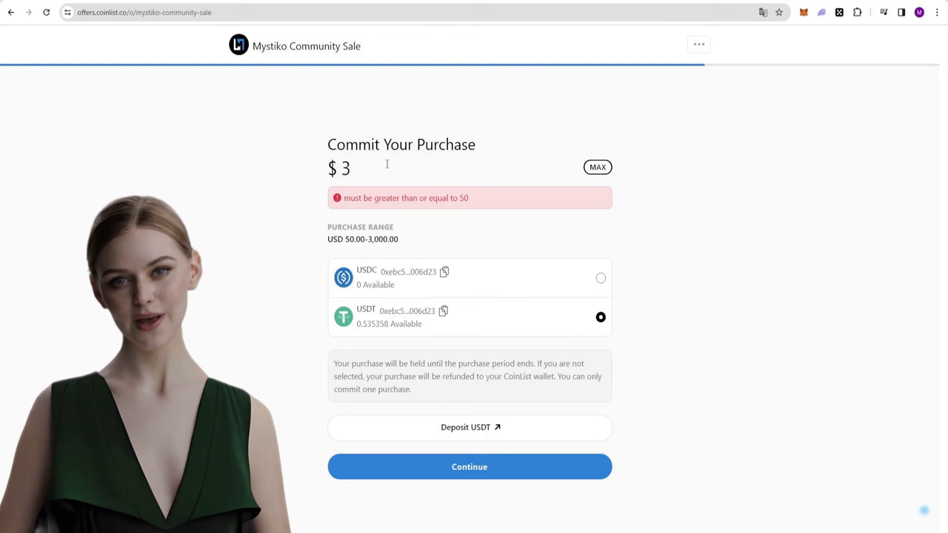
{"action": "left_click", "coordinate": [597, 166]}
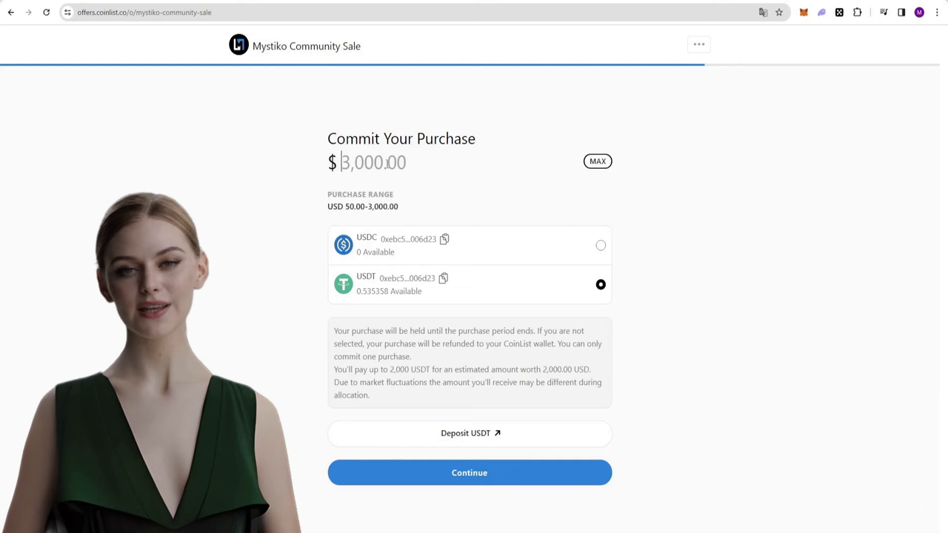